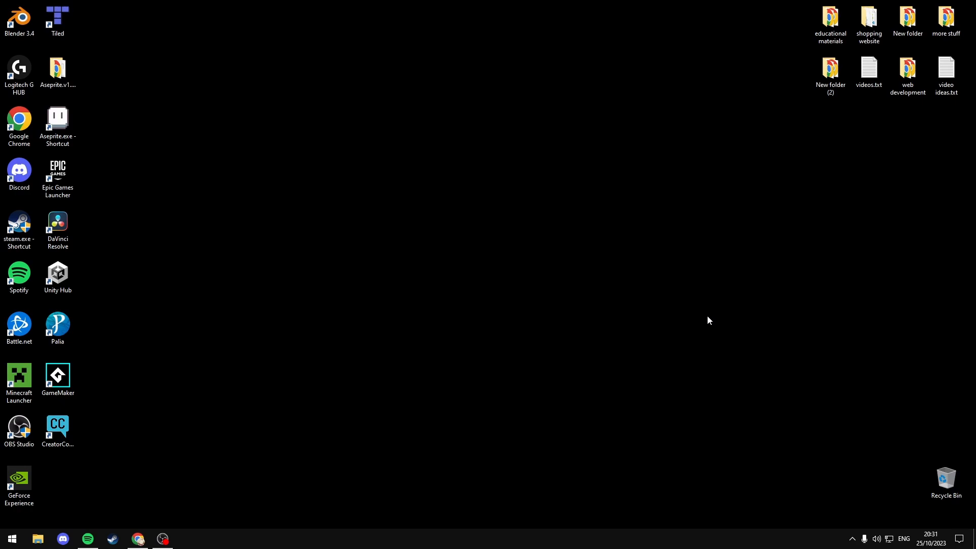
# Launch Minecraft Java Edition from the taskbar.
pyautogui.click(11, 538)
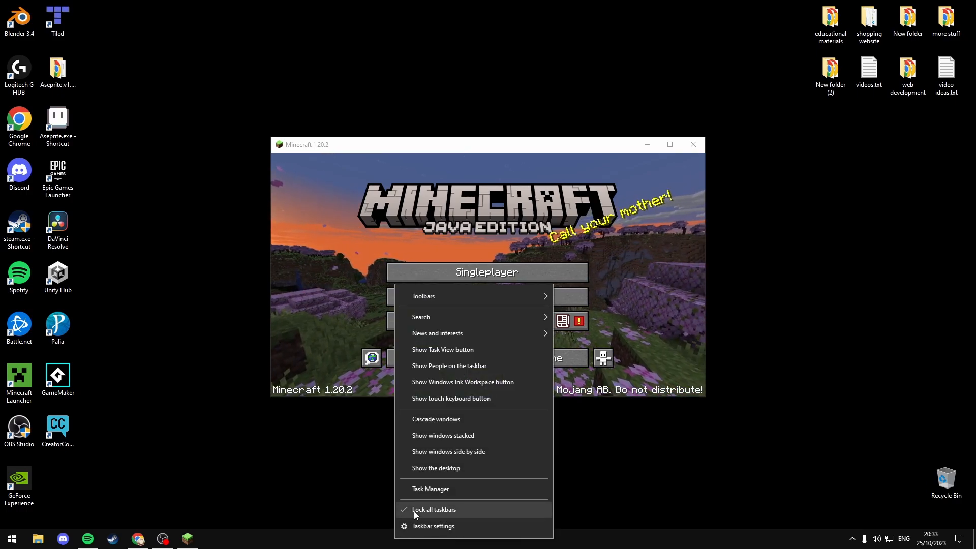
# Open javaw.exe's file location from Task Manager Details, then close Task Manager and Minecraft.
pyautogui.click(429, 489)
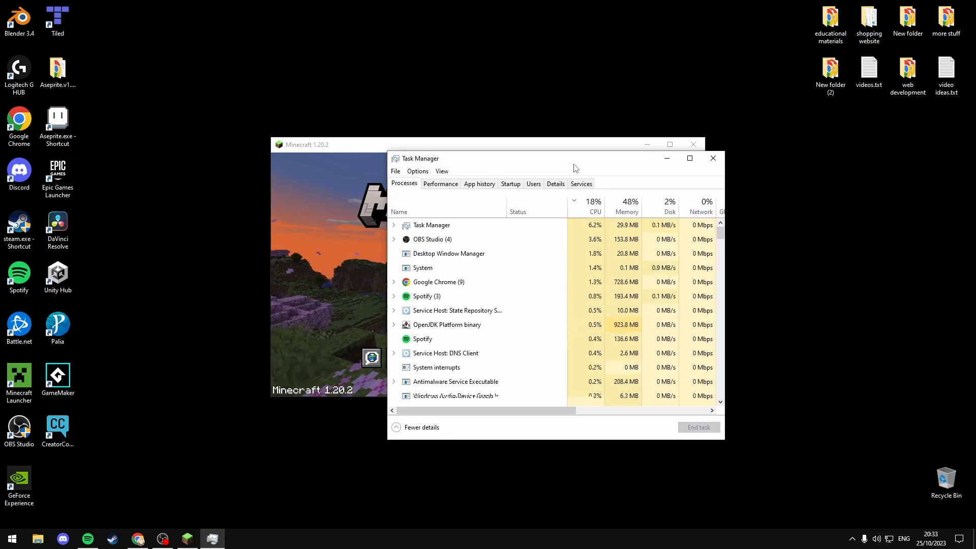
pyautogui.click(554, 184)
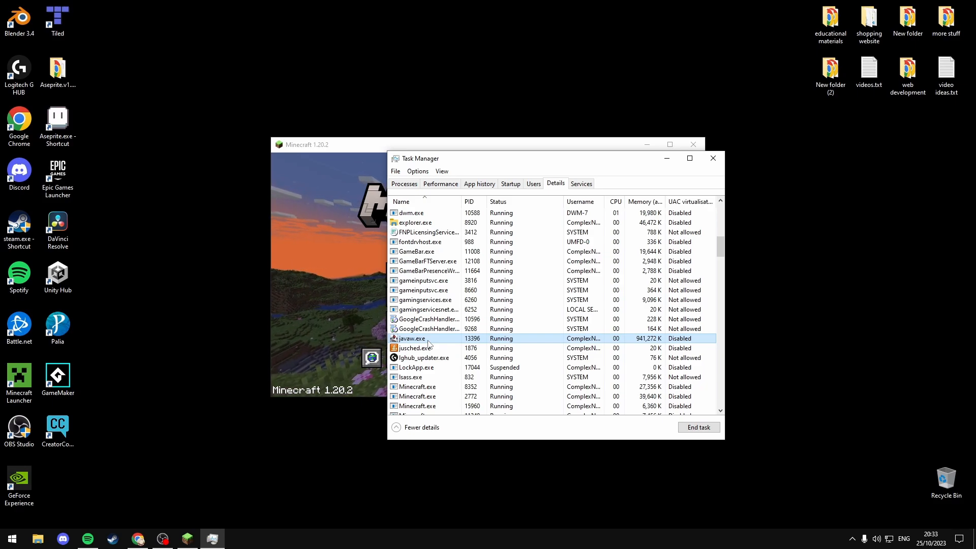
pyautogui.rightClick(412, 338)
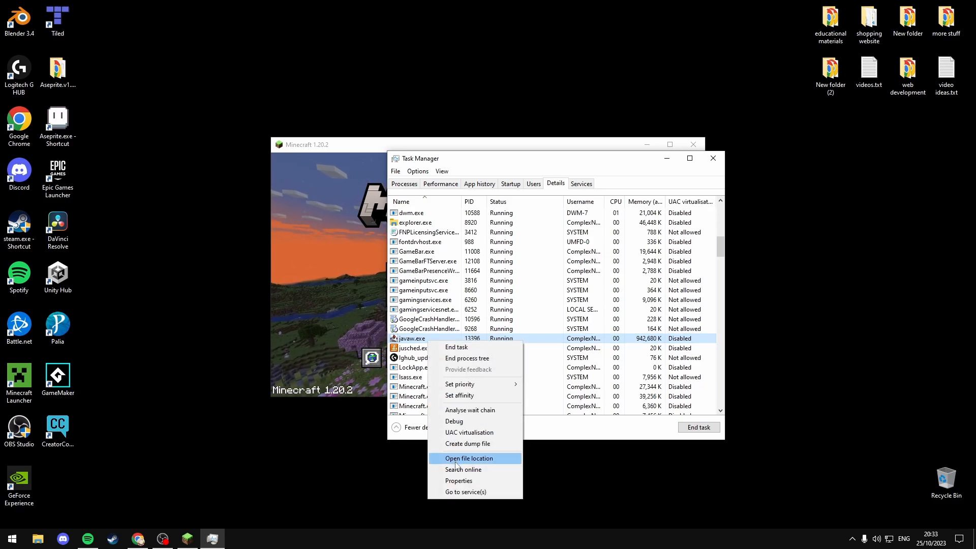
pyautogui.click(468, 457)
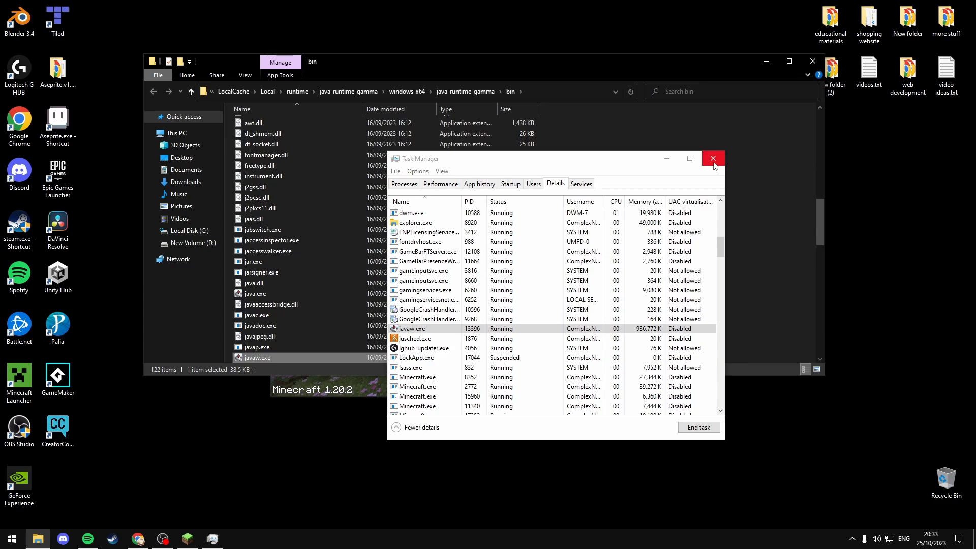
pyautogui.click(713, 158)
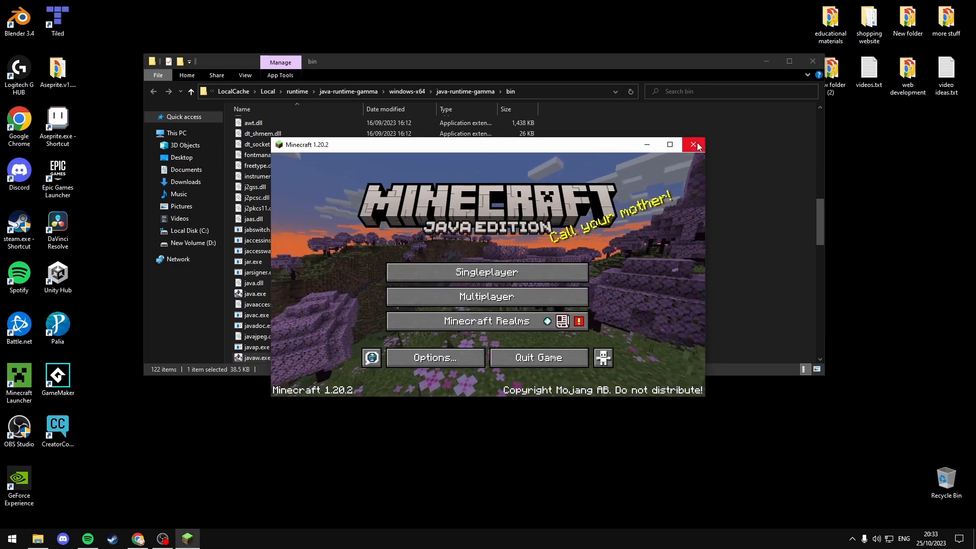
pyautogui.click(692, 144)
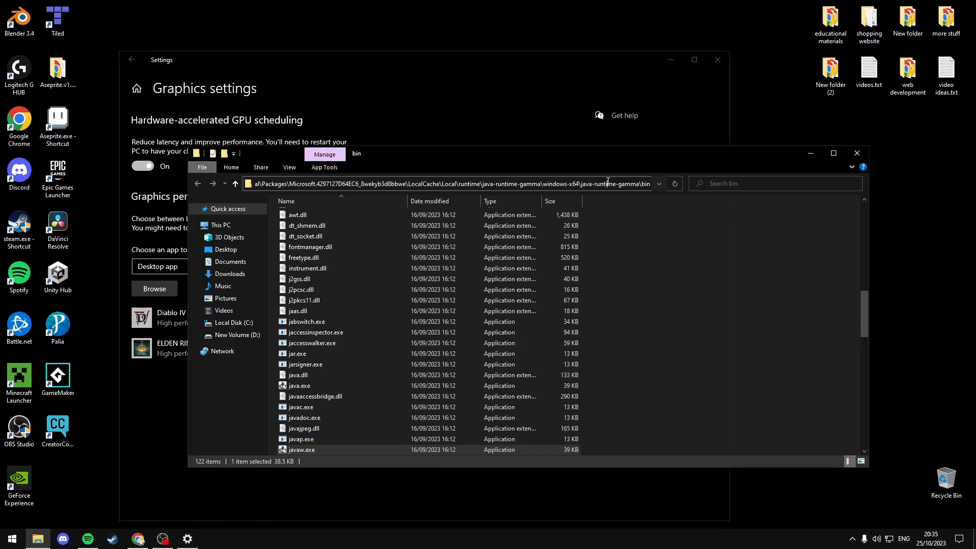
# Browse to javaw.exe in the bin folder and add it to the graphics app list.
pyautogui.click(154, 288)
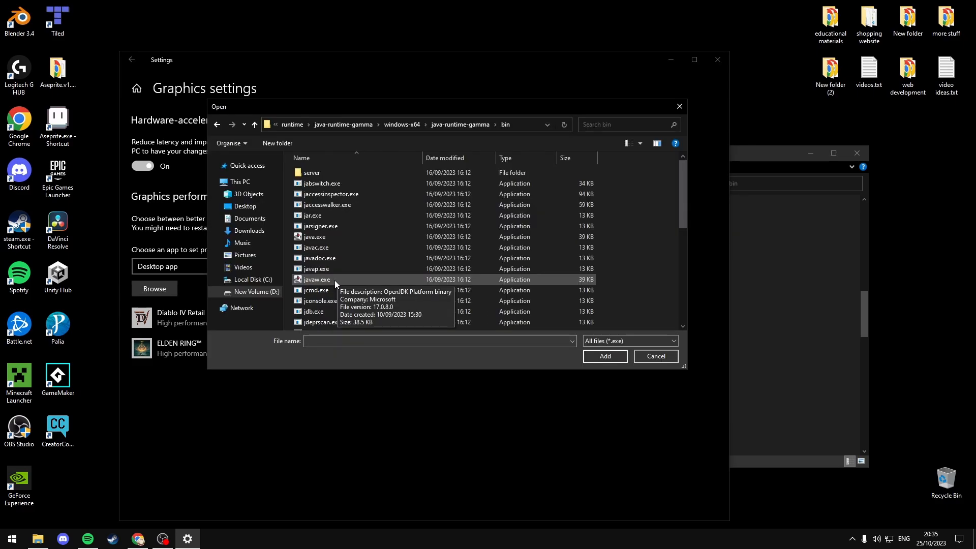
pyautogui.click(316, 279)
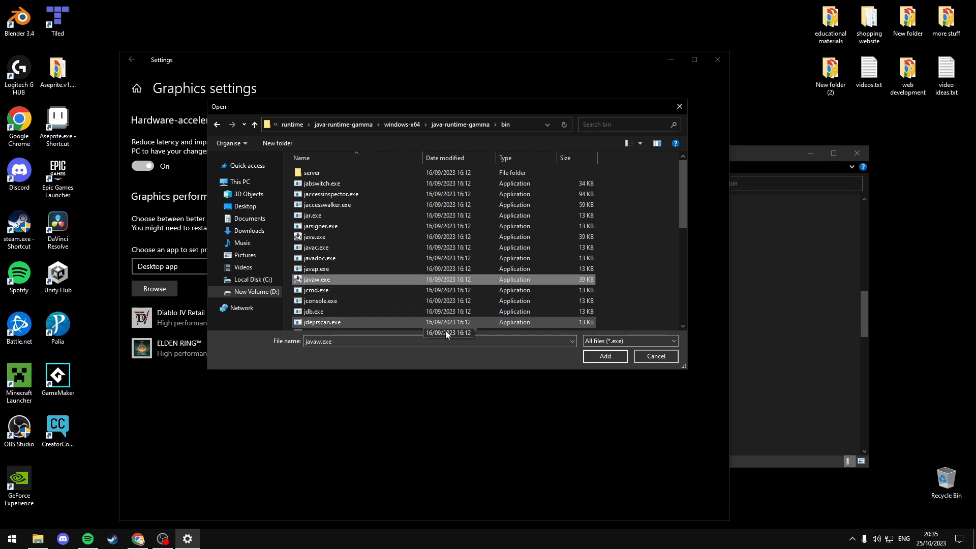
pyautogui.click(604, 356)
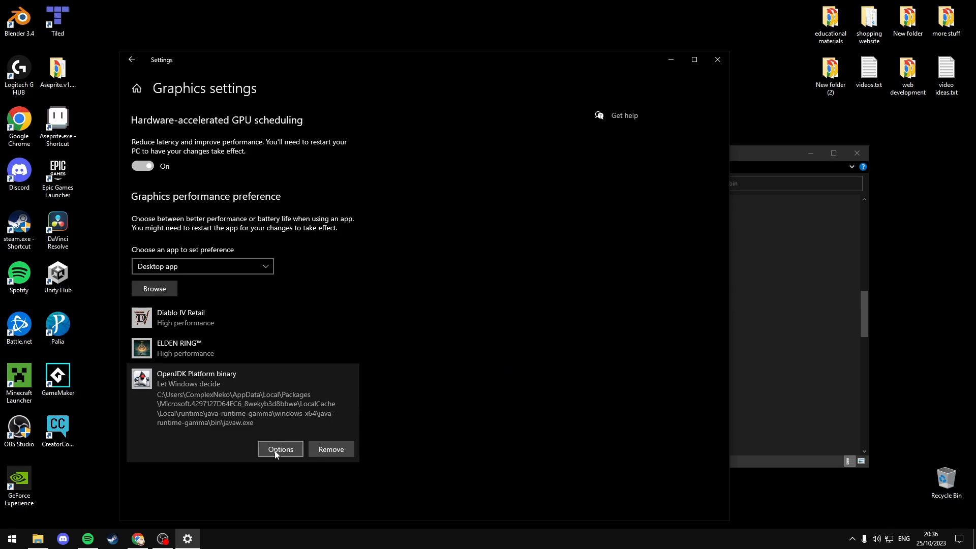
# Pick High performance as the OpenJDK Platform binary graphics preference.
pyautogui.click(280, 449)
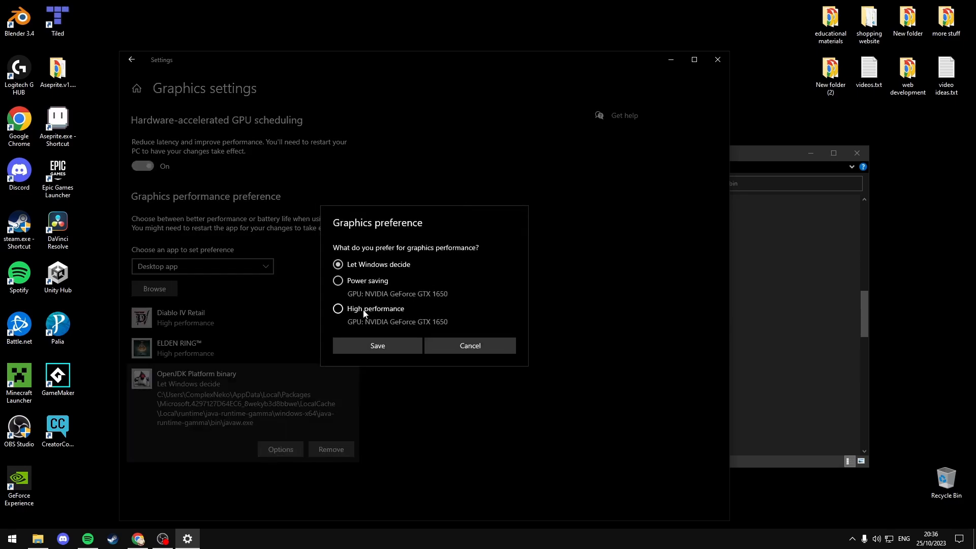
pyautogui.click(338, 309)
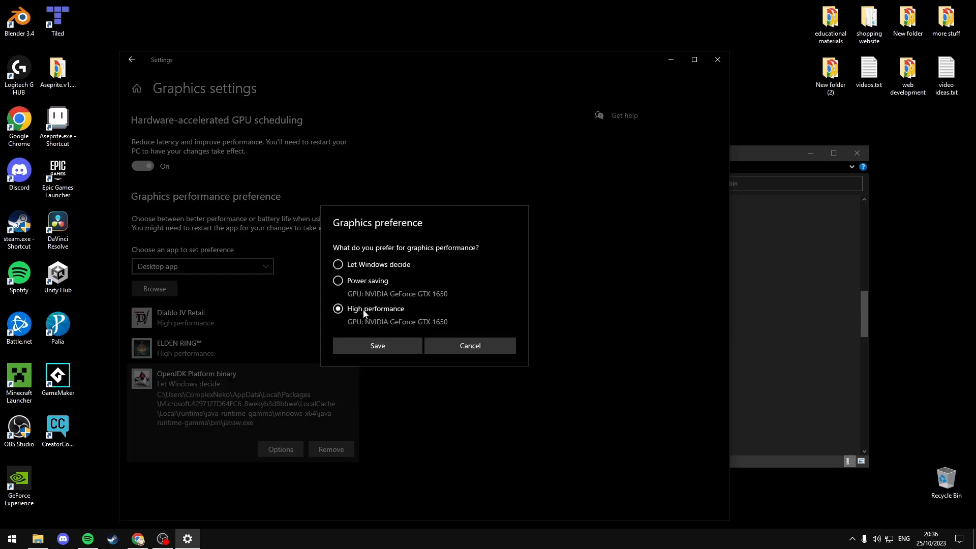